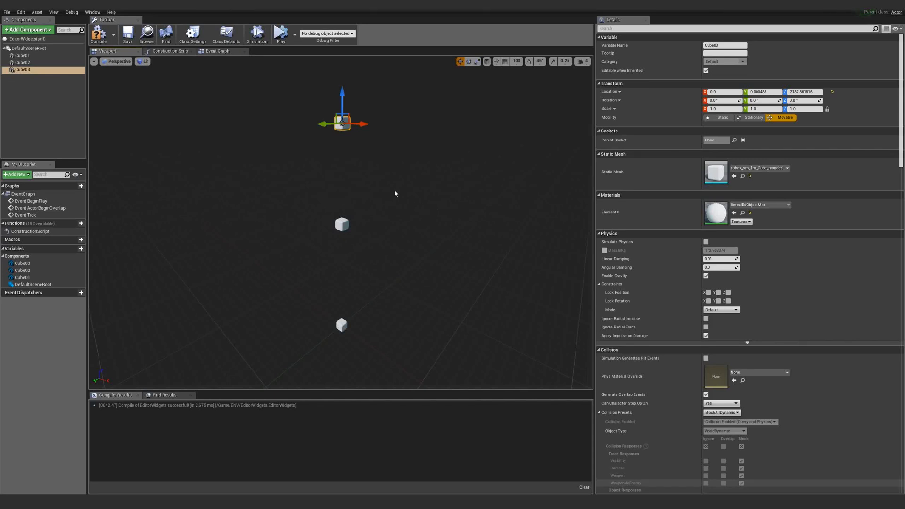
pyautogui.moveTo(214, 151)
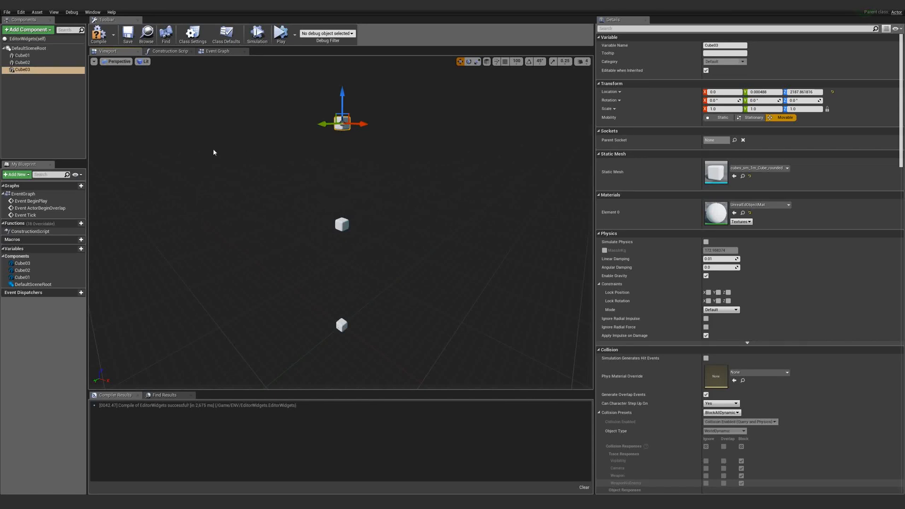
# Add a Transform-type variable marked Instance Editable with Show 3D Widget enabled.
pyautogui.click(23, 56)
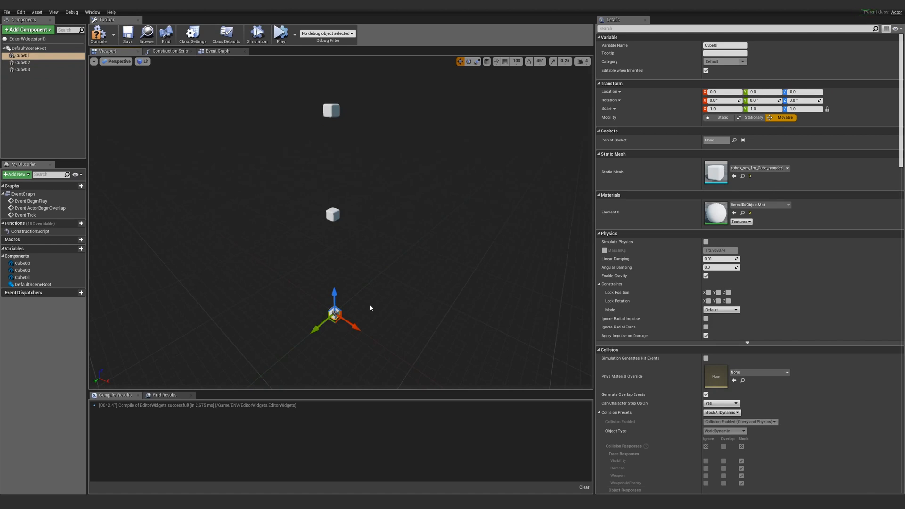
pyautogui.moveTo(333, 198)
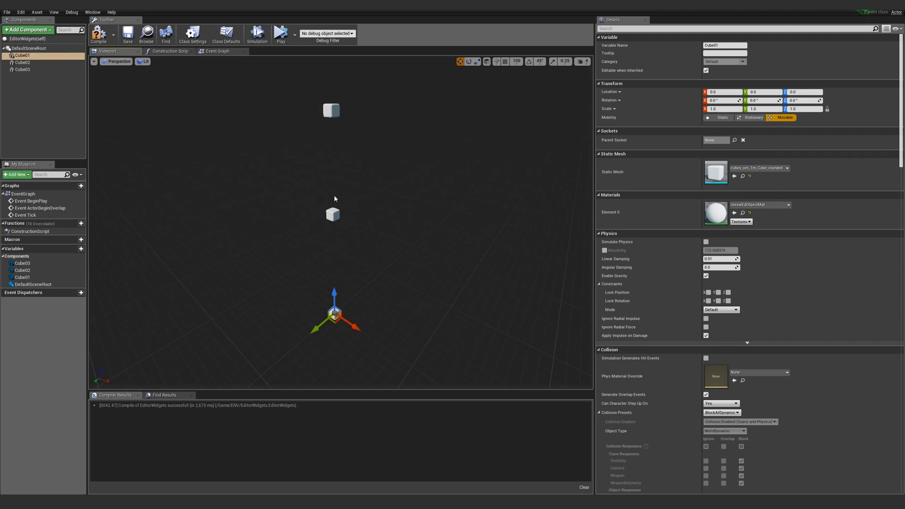
pyautogui.click(82, 248)
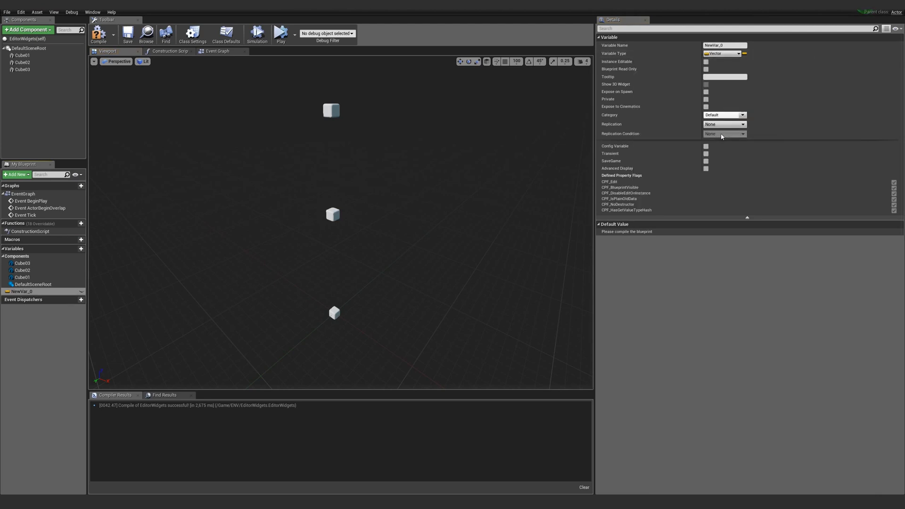
pyautogui.click(723, 53)
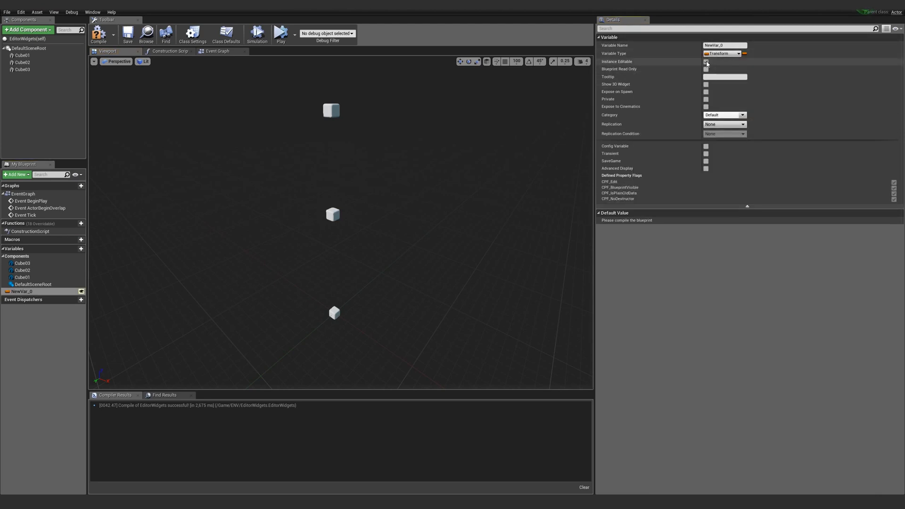
pyautogui.click(706, 61)
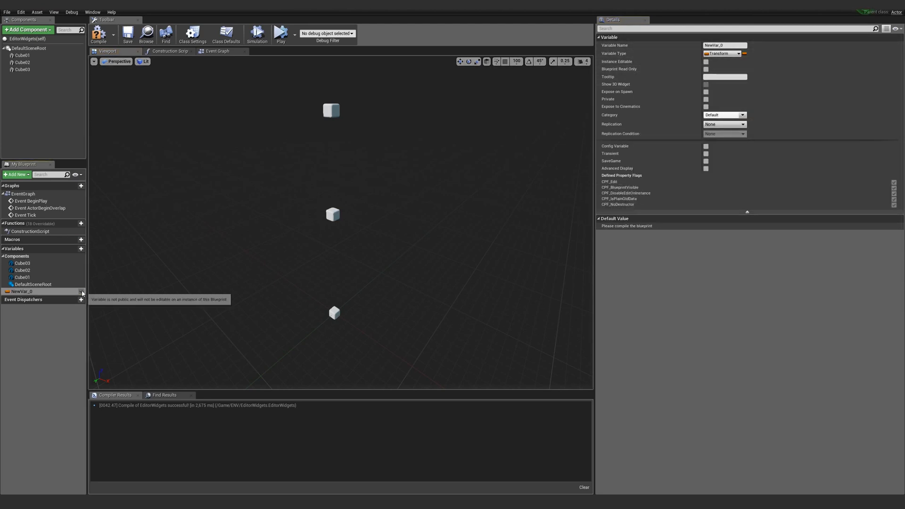
pyautogui.click(705, 61)
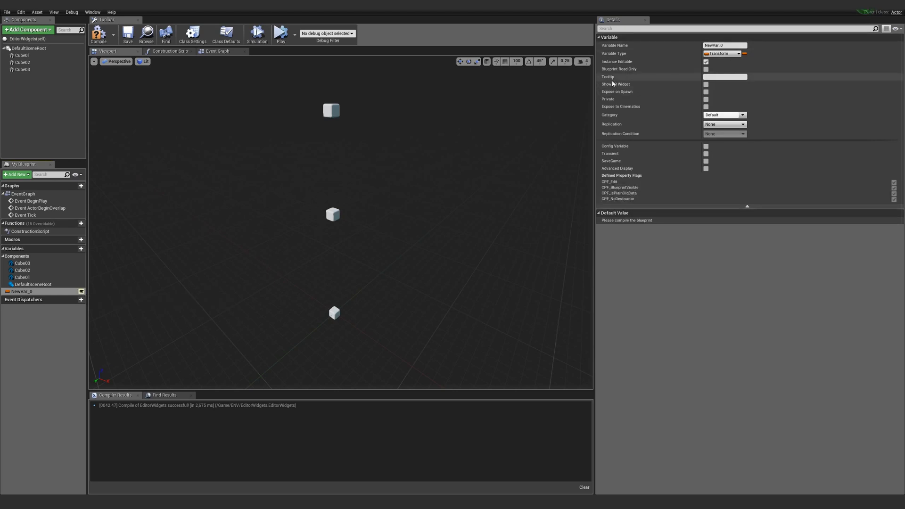
pyautogui.moveTo(615, 84)
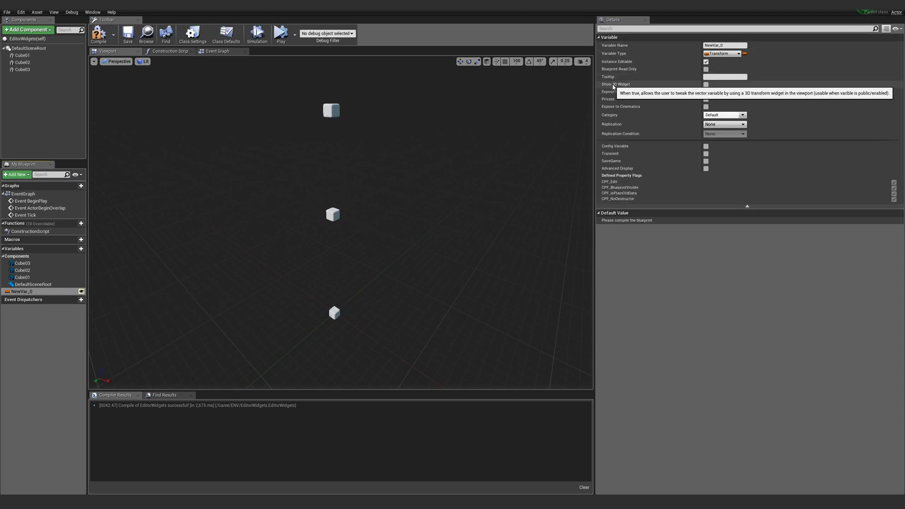
pyautogui.click(705, 84)
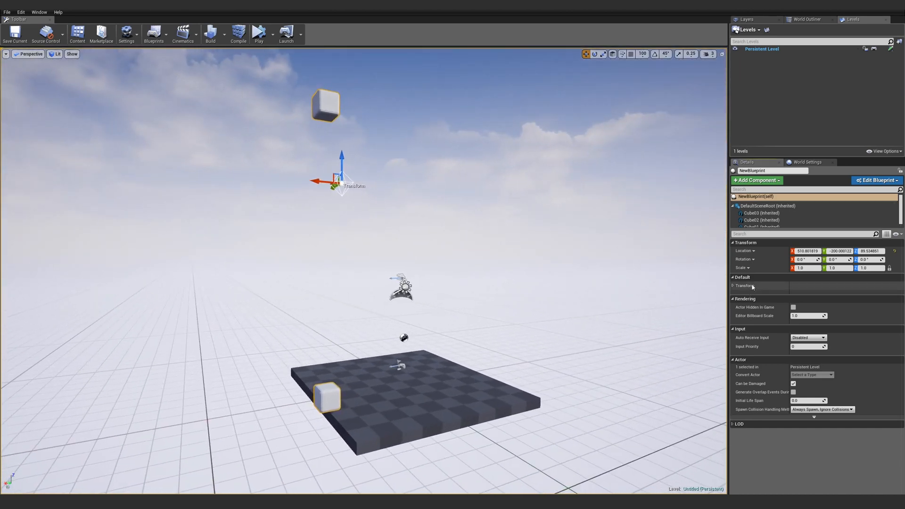
# Expand the placed actor's Transform variable to reveal its location, rotation and scale values.
pyautogui.click(744, 285)
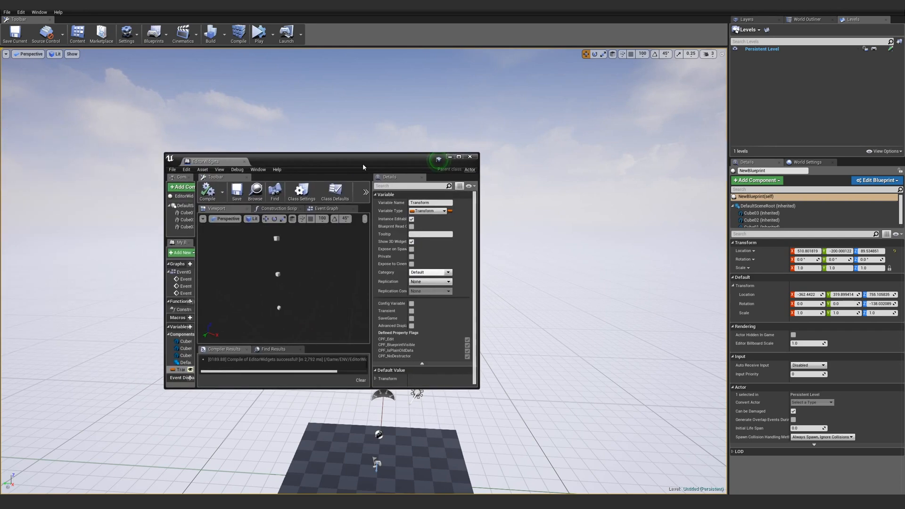
# Wire Cube02 and the Transform variable into a SetRelativeTransform node in the Construction Script.
pyautogui.click(457, 156)
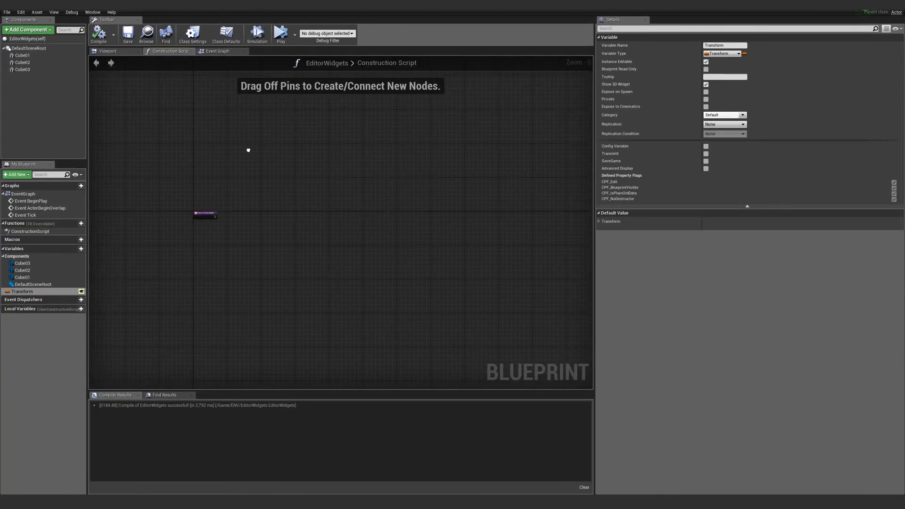
pyautogui.click(22, 270)
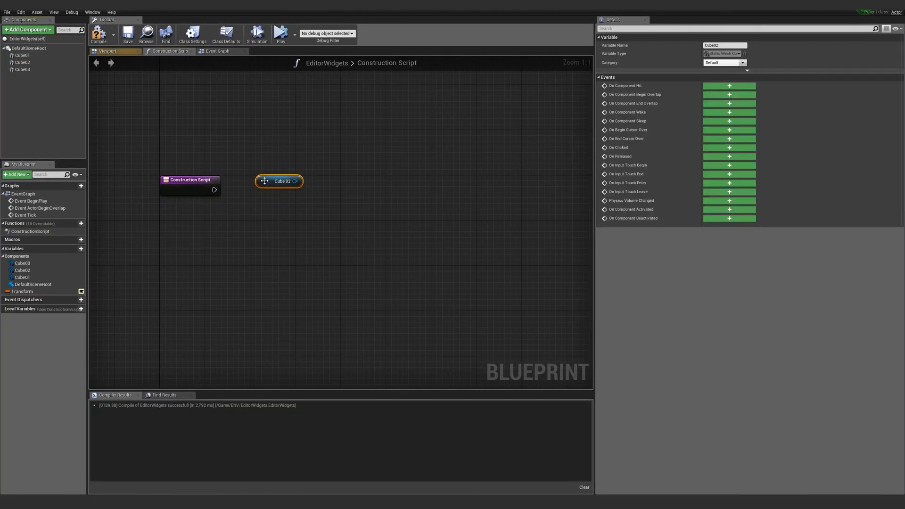
pyautogui.click(22, 291)
pyautogui.write('Set rel')
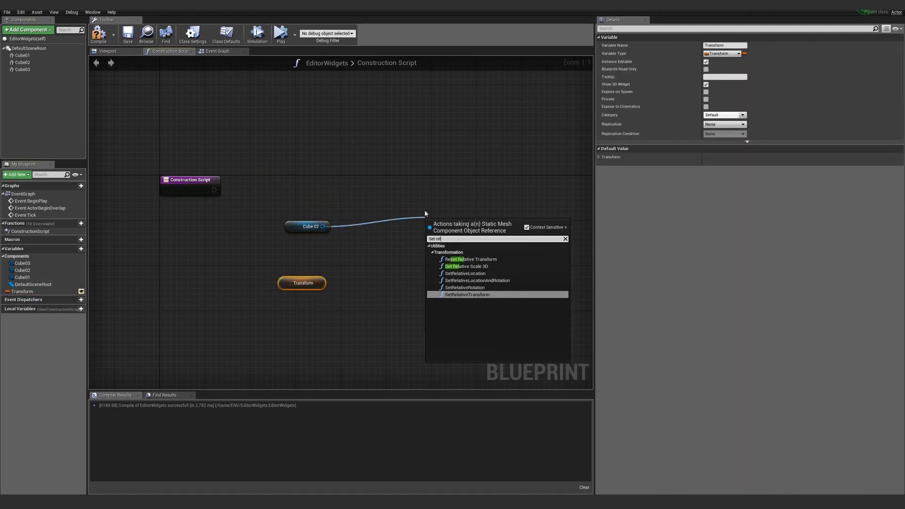
pyautogui.click(467, 294)
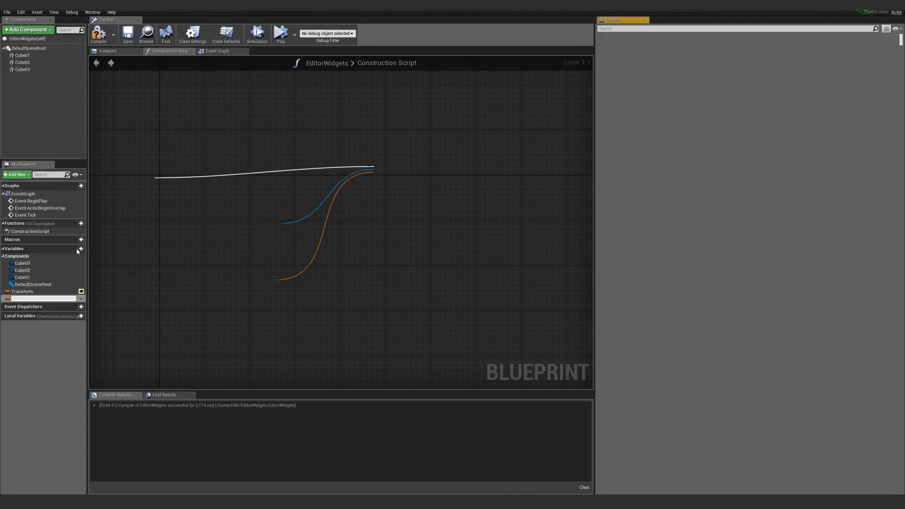
# Add a Vector variable and compile the blueprint so both widgets appear in the level.
pyautogui.click(81, 249)
pyautogui.write('Vector')
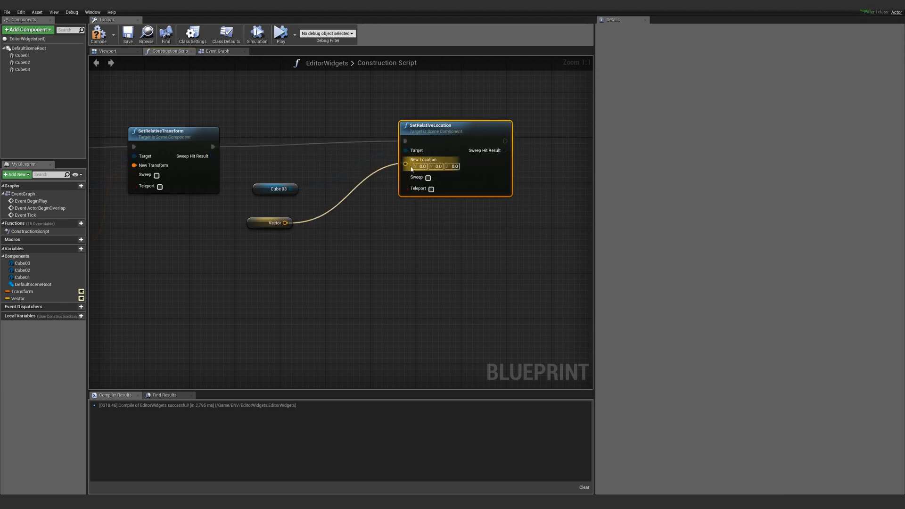
pyautogui.click(98, 35)
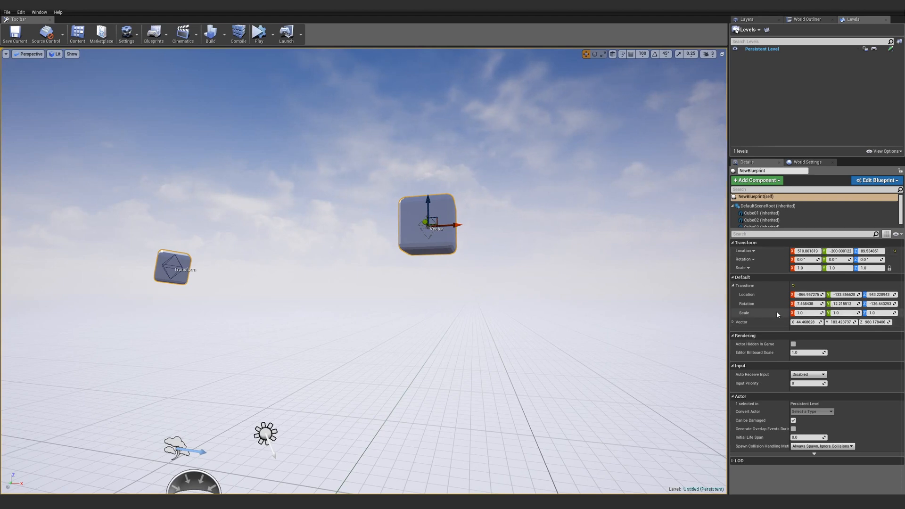
pyautogui.moveTo(136, 67)
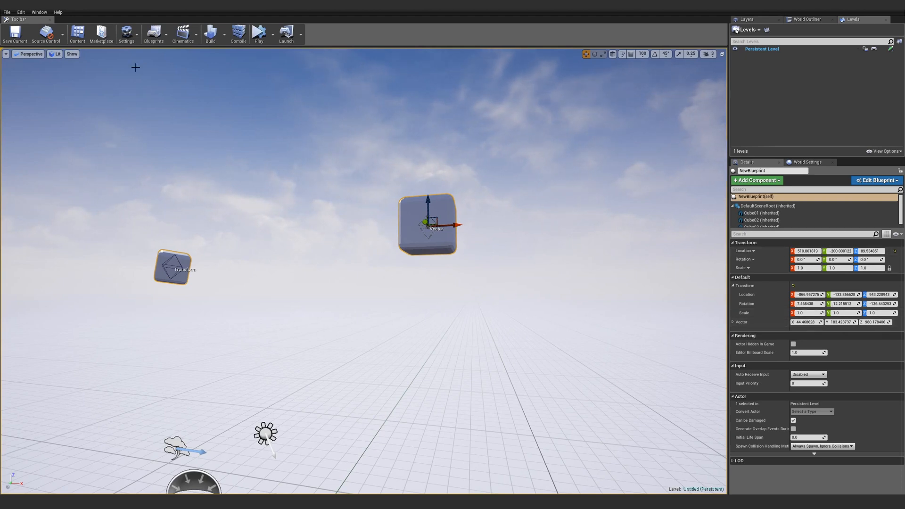
# Clamp the Vector's Z between 0 and 1000 via Break Vector, Clamp and Make Vector into Set Relative Location.
pyautogui.click(877, 180)
pyautogui.write('cl')
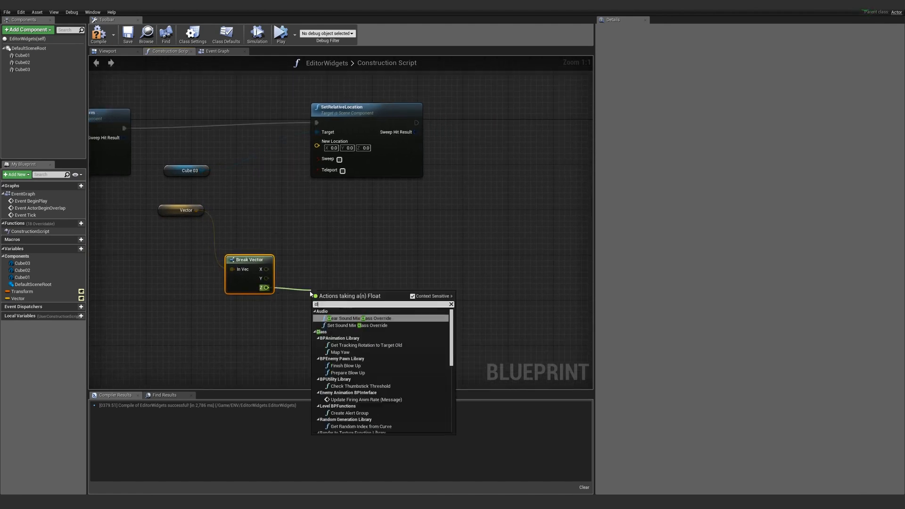
pyautogui.click(334, 294)
pyautogui.write('1000')
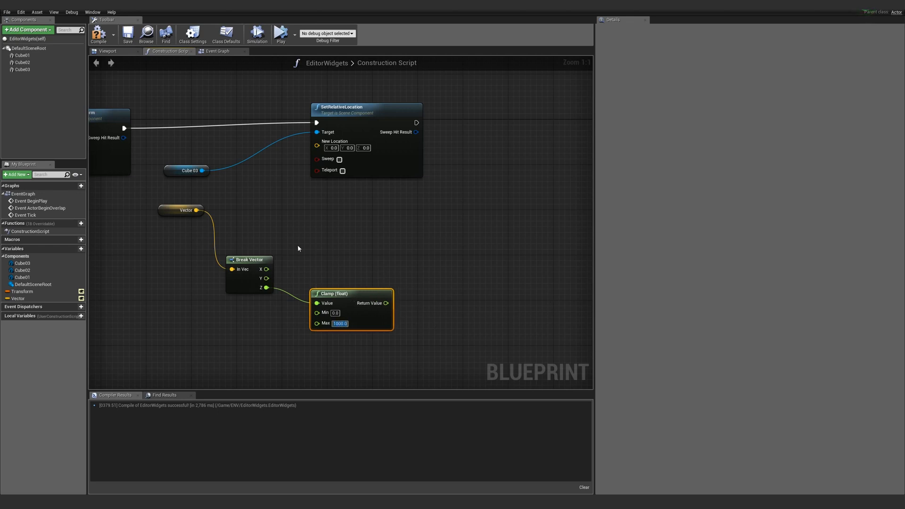
pyautogui.click(18, 299)
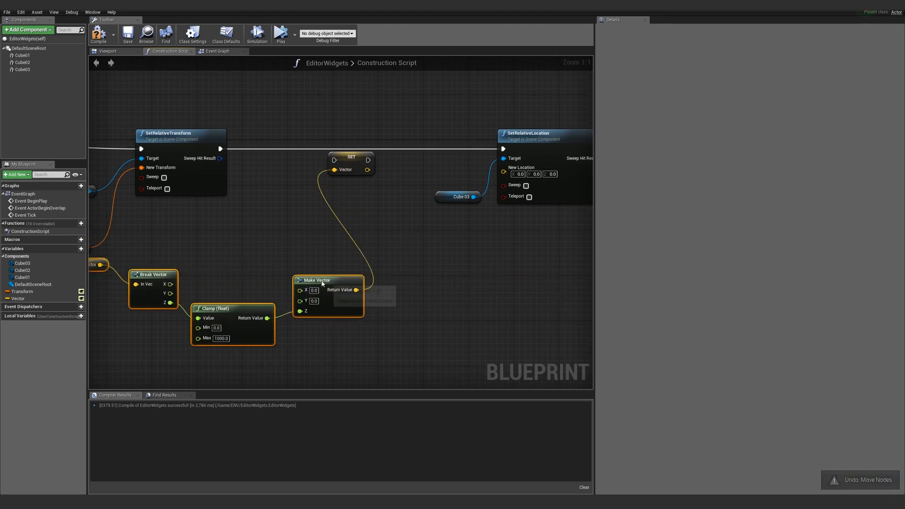
pyautogui.click(17, 298)
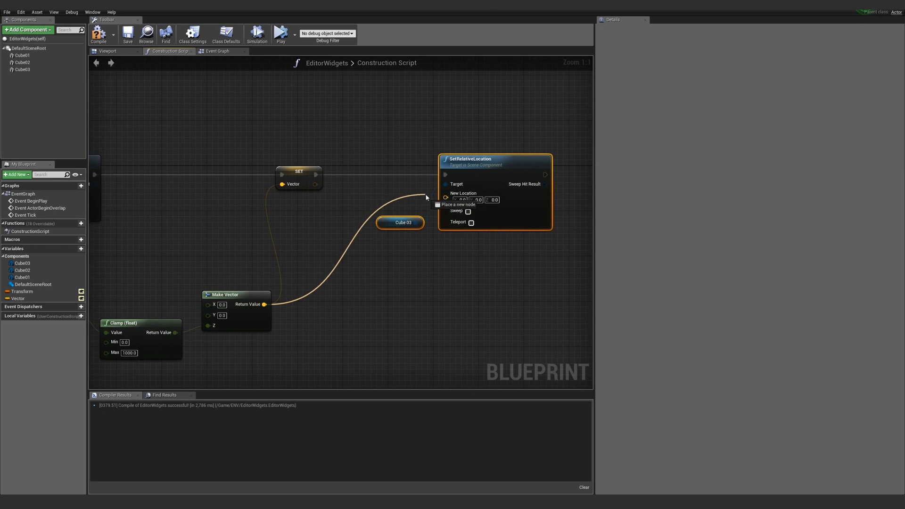
pyautogui.scroll(-3)
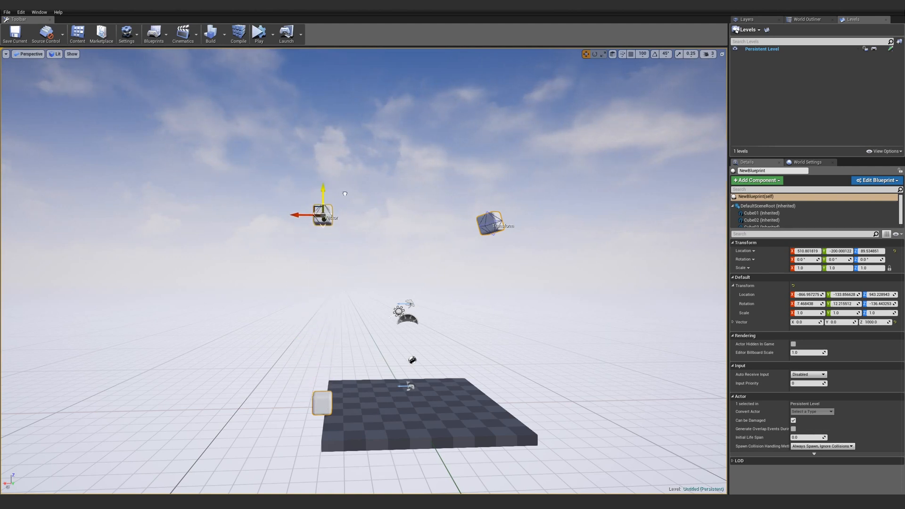
pyautogui.click(875, 180)
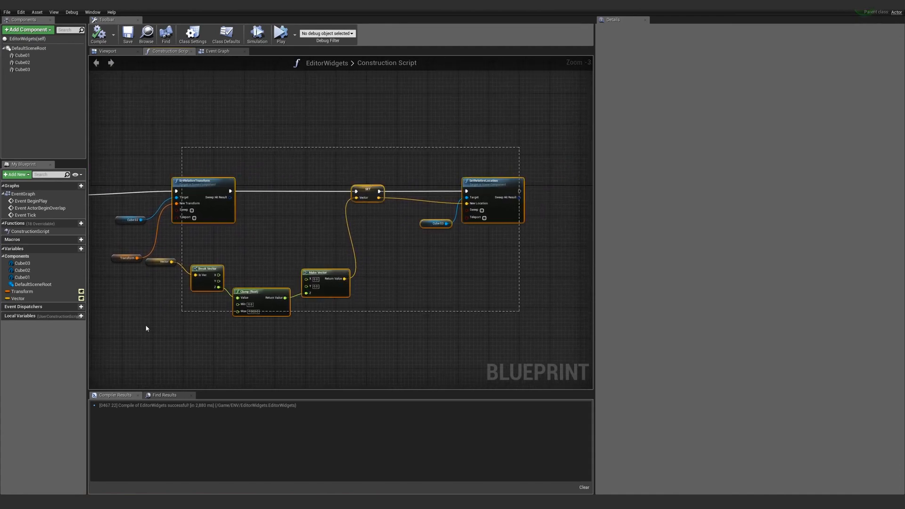
# Turn the Vector variable into an array and loop over it with a ForEachLoop.
pyautogui.click(17, 299)
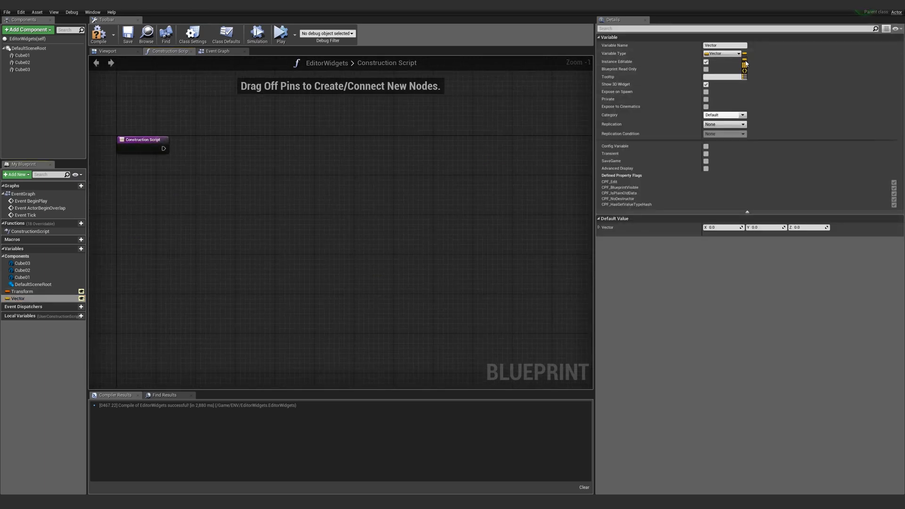
pyautogui.moveTo(744, 60)
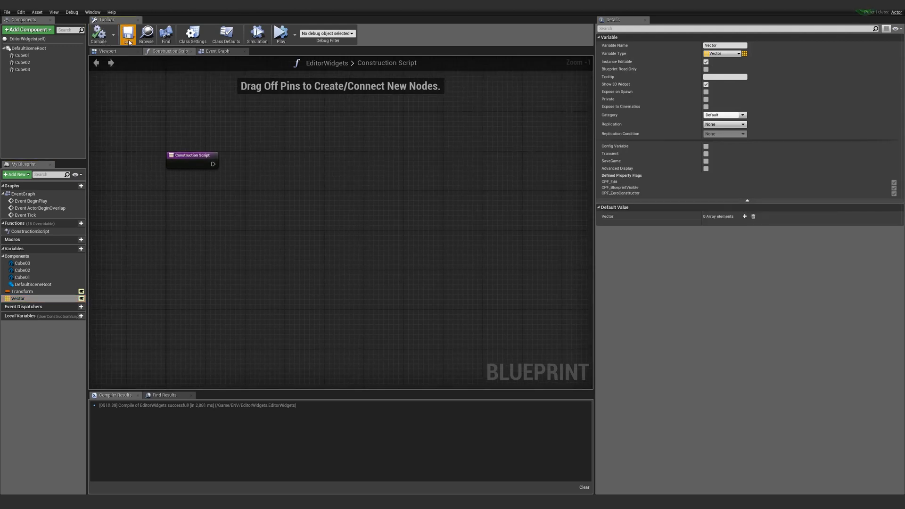
pyautogui.click(127, 34)
pyautogui.write('foreach')
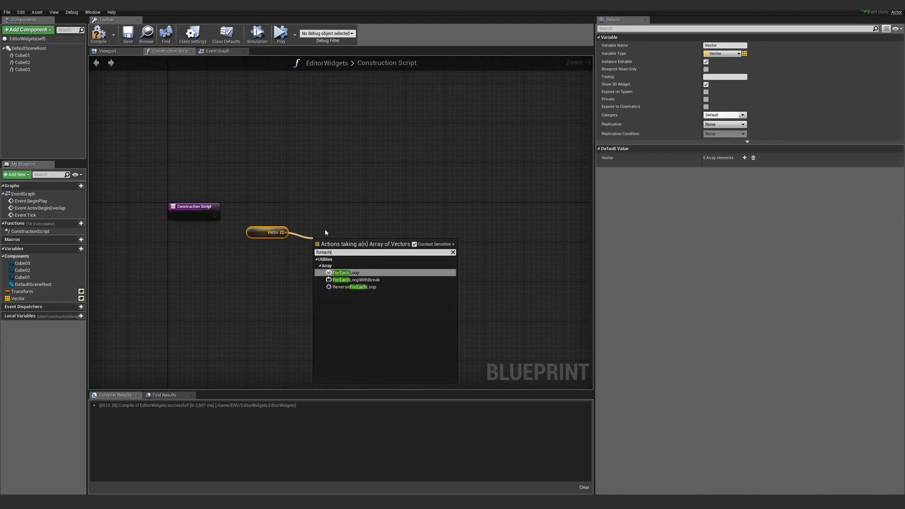
pyautogui.click(346, 271)
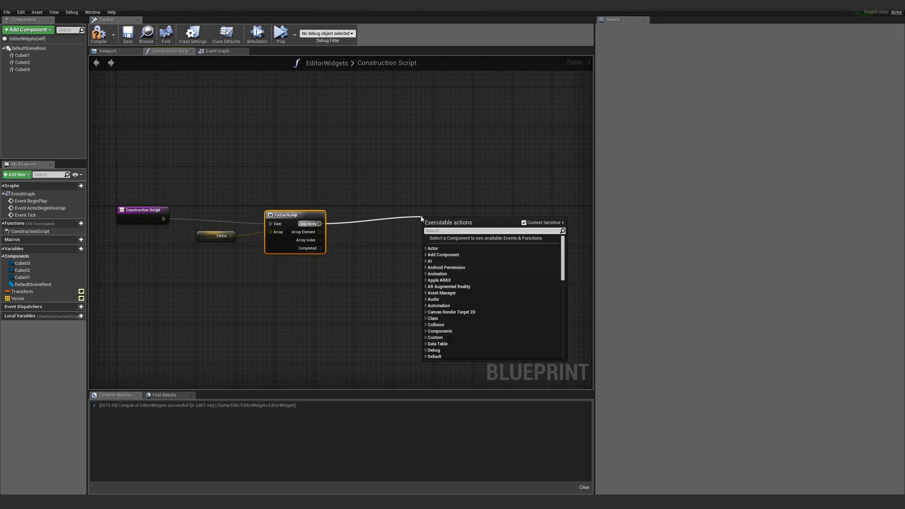
# Add Static Mesh Component per element with a Make Transform built from the vector.
pyautogui.write('ad')
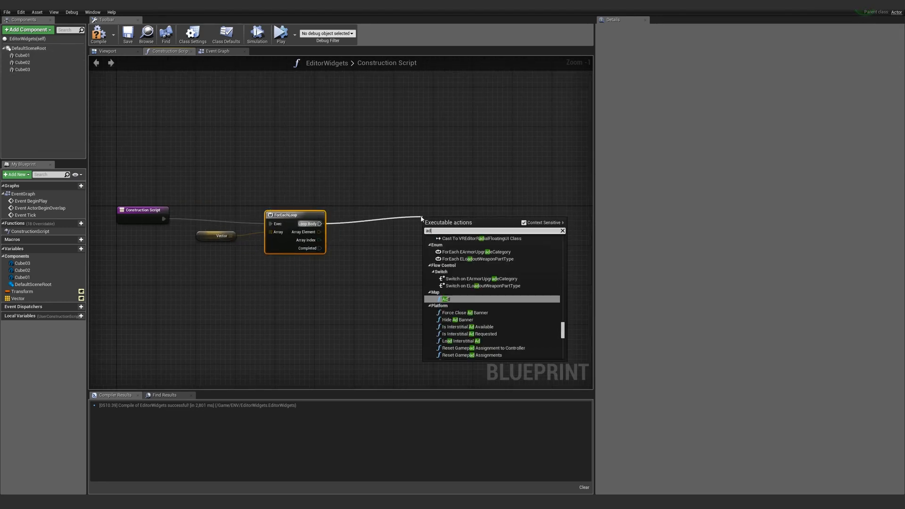
pyautogui.write('add staticme')
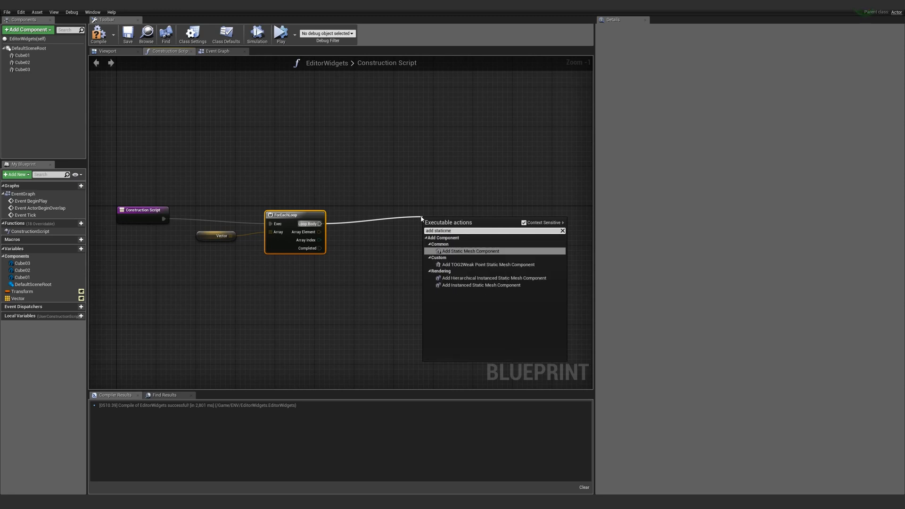
pyautogui.click(469, 250)
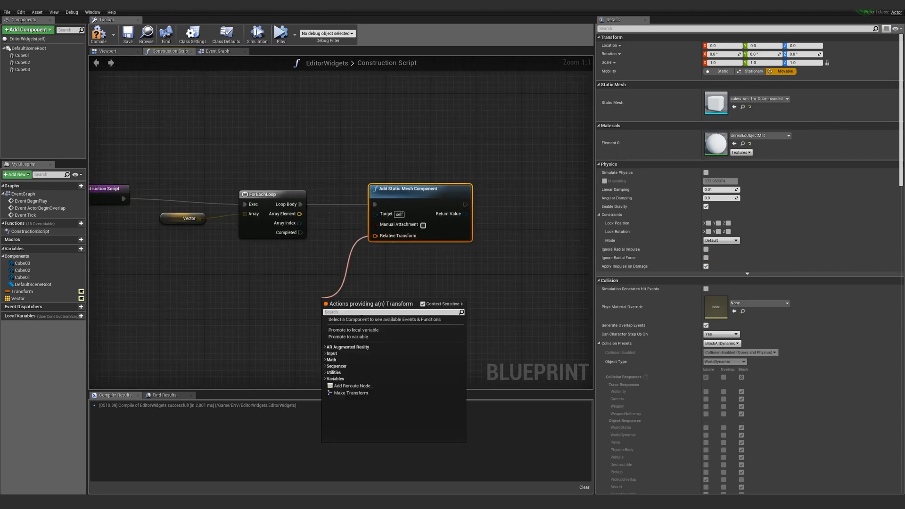
pyautogui.click(350, 393)
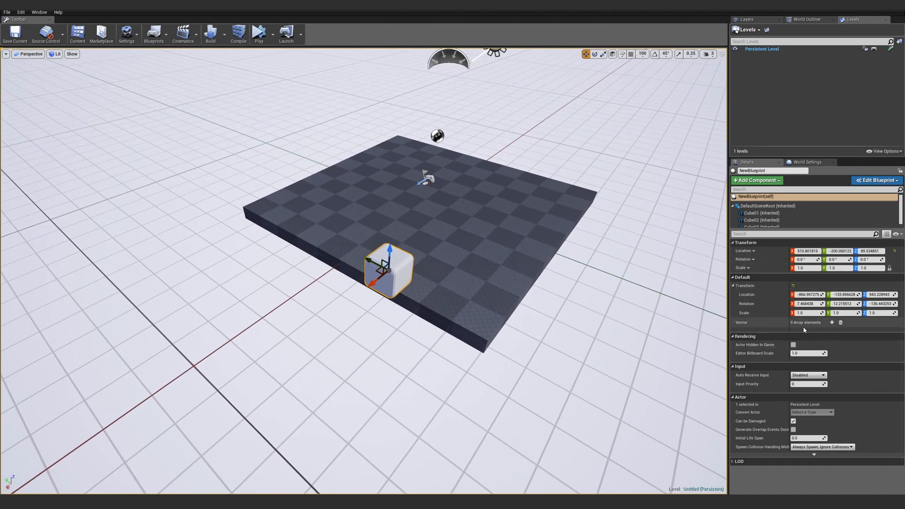
# Add Vector array entries on the placed actor and reposition a widget so each spawns its cube.
pyautogui.click(831, 322)
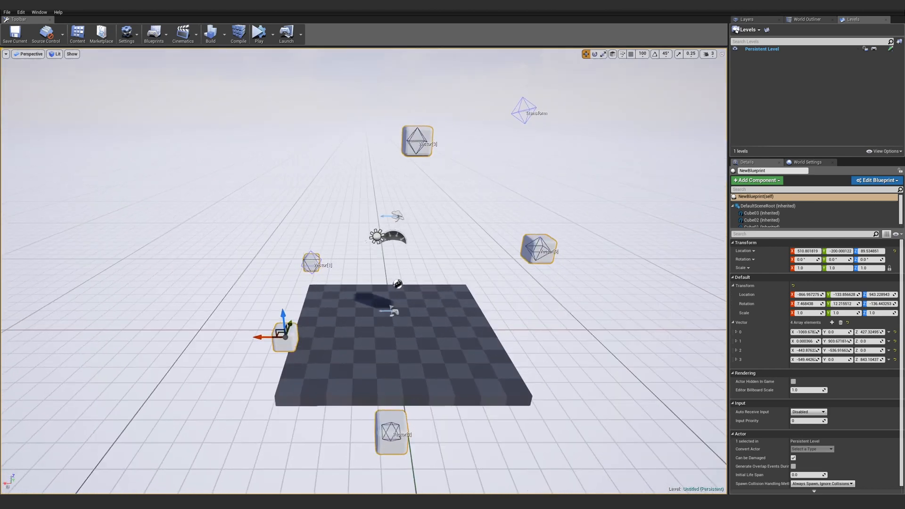
pyautogui.click(415, 138)
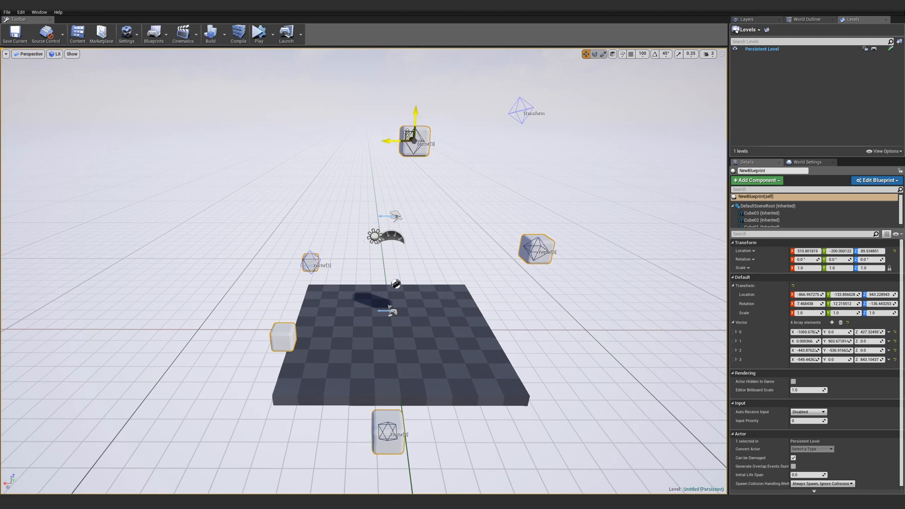